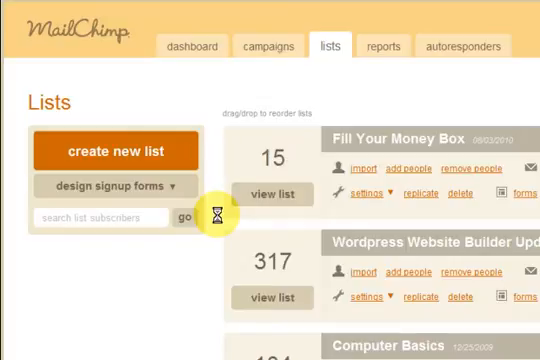
- Open the Tips4pc Newsletter list's overview showing its 1,387 subscribers and history
{"action": "scroll", "scroll_direction": "down", "scroll_amount": 3}
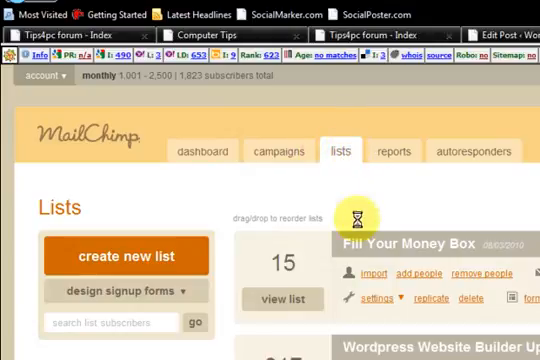
{"action": "scroll", "scroll_direction": "down", "scroll_amount": 3}
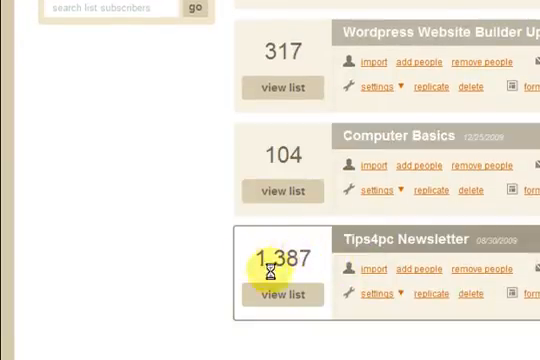
{"action": "scroll", "scroll_direction": "down", "scroll_amount": 3}
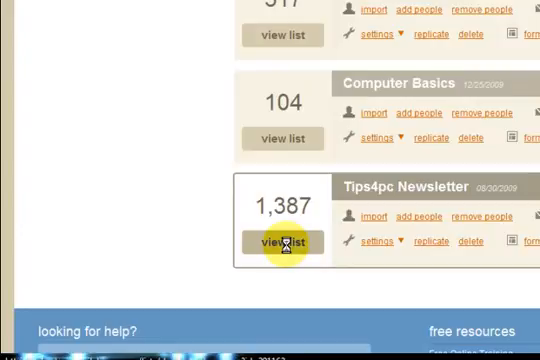
{"action": "left_click", "coordinate": [284, 240]}
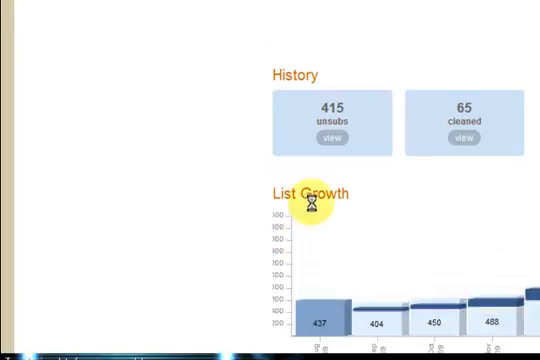
{"action": "scroll", "scroll_direction": "up", "scroll_amount": 3}
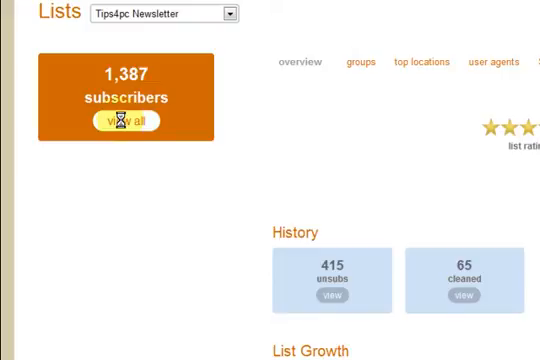
- Show all subscribers in a table with preferred format, member star ratings and last-changed dates
{"action": "left_click", "coordinate": [122, 120]}
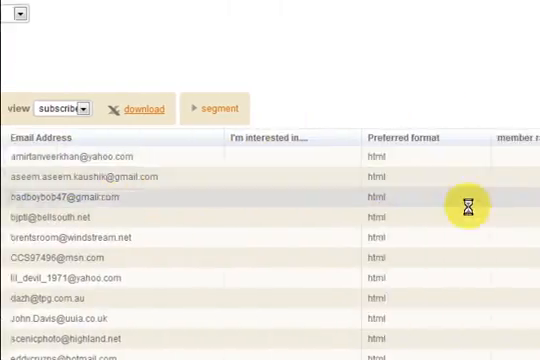
{"action": "scroll", "scroll_direction": "right", "scroll_amount": 3}
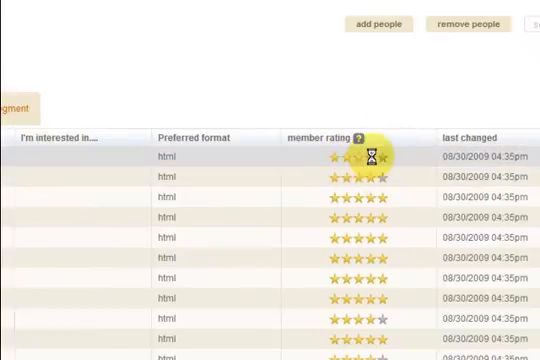
{"action": "scroll", "scroll_direction": "down", "scroll_amount": 3}
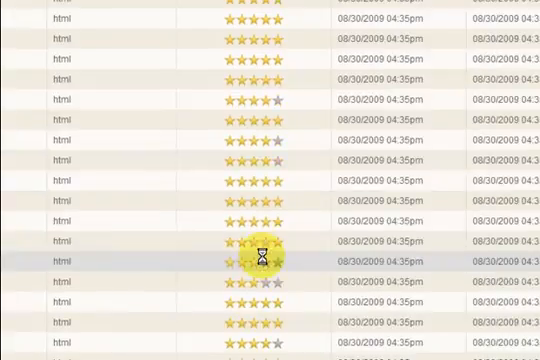
{"action": "scroll", "scroll_direction": "down", "scroll_amount": 3}
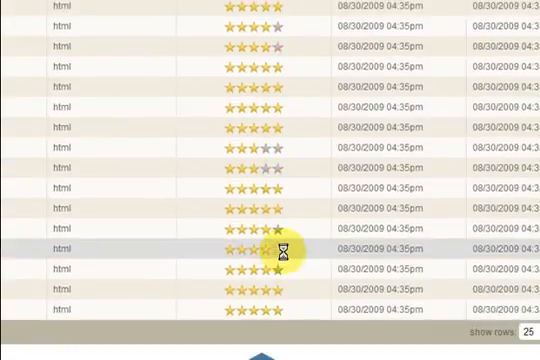
{"action": "scroll", "scroll_direction": "down", "scroll_amount": 3}
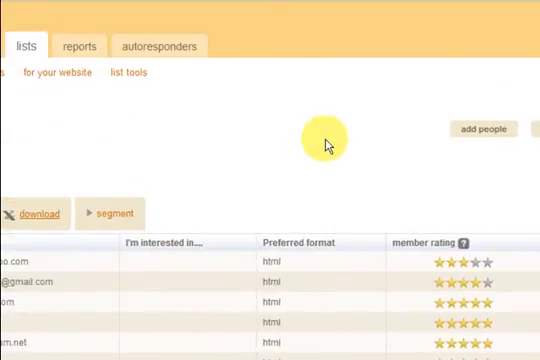
{"action": "scroll", "scroll_direction": "left", "scroll_amount": 3}
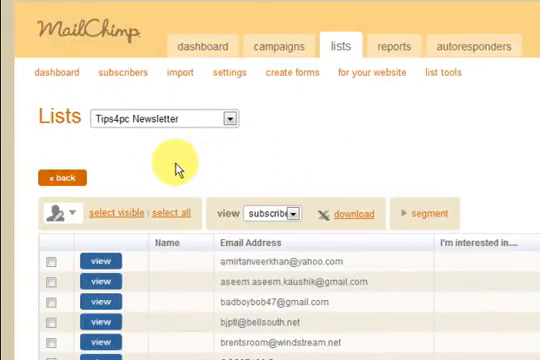
{"action": "scroll", "scroll_direction": "right", "scroll_amount": 3}
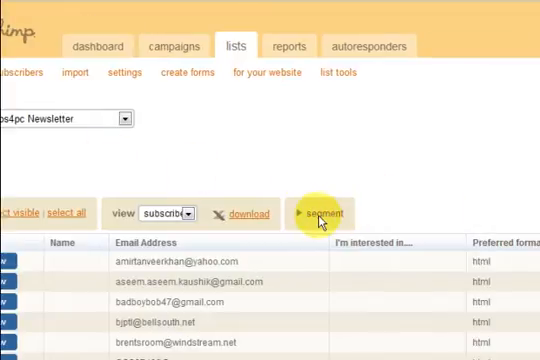
- Create a segment matching all conditions where Member Rating is less than three stars
{"action": "left_click", "coordinate": [318, 214]}
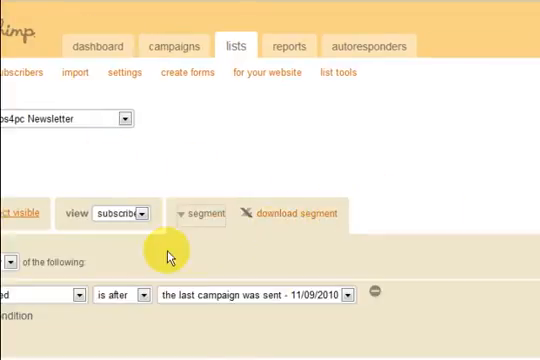
{"action": "scroll", "scroll_direction": "up", "scroll_amount": 3}
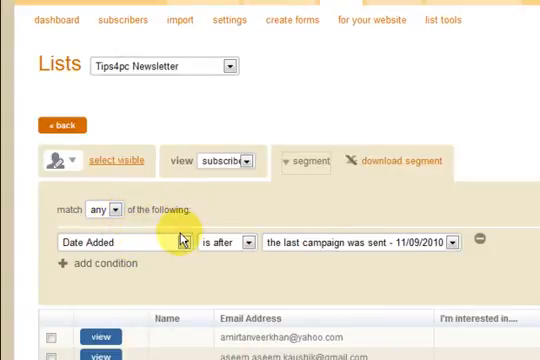
{"action": "left_click", "coordinate": [100, 210]}
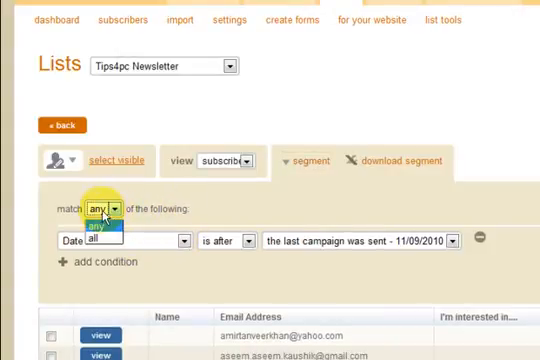
{"action": "left_click", "coordinate": [100, 240]}
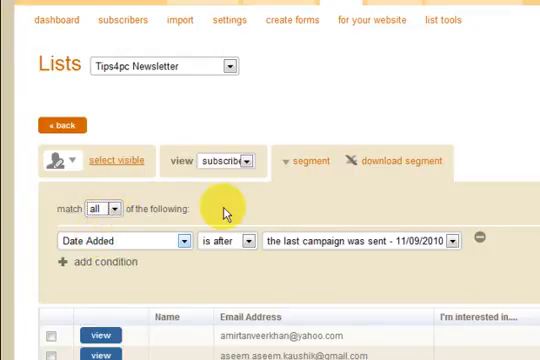
{"action": "mouse_move", "coordinate": [116, 210]}
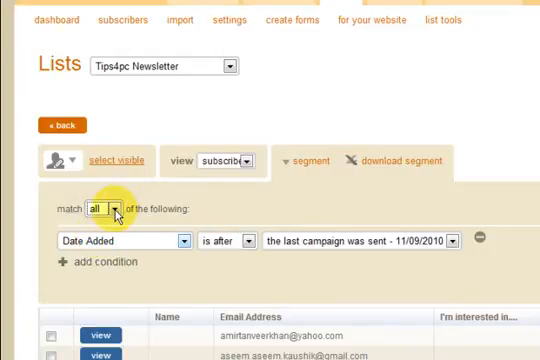
{"action": "mouse_move", "coordinate": [156, 268]}
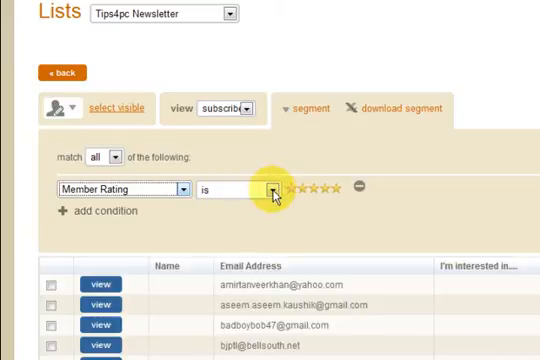
{"action": "left_click", "coordinate": [276, 188]}
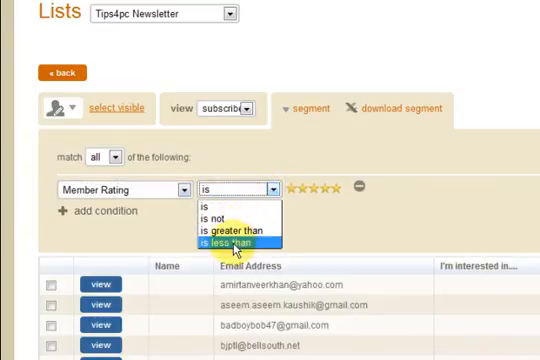
{"action": "left_click", "coordinate": [236, 240]}
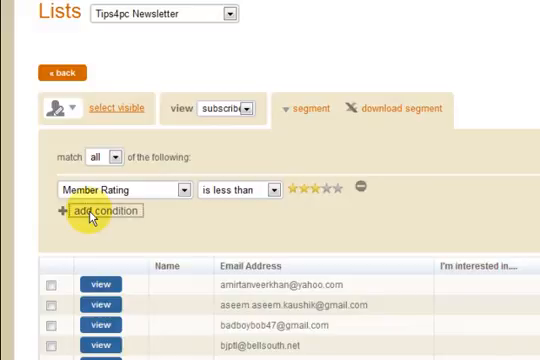
- Add a Date Added condition set to before a specific 2010 cutoff date, giving 5 matches
{"action": "left_click", "coordinate": [104, 210]}
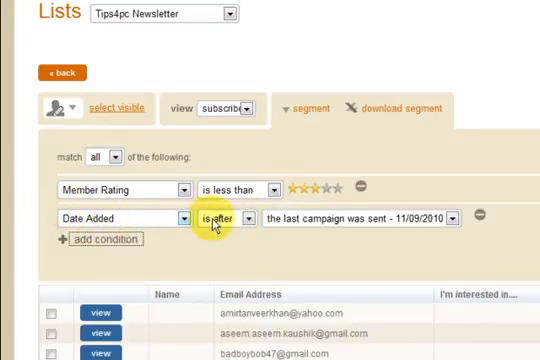
{"action": "left_click", "coordinate": [240, 216]}
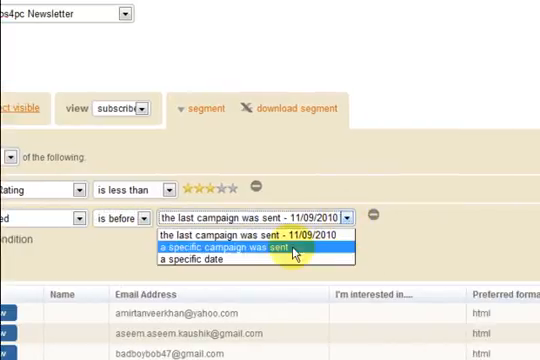
{"action": "left_click", "coordinate": [202, 258]}
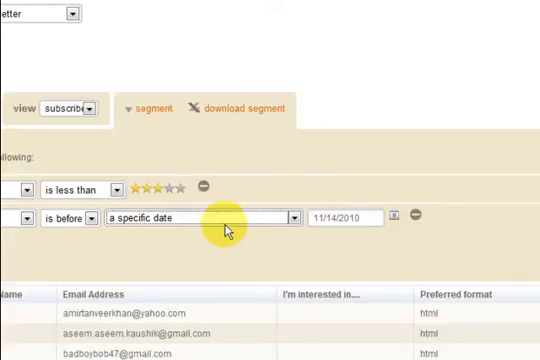
{"action": "mouse_move", "coordinate": [332, 232]}
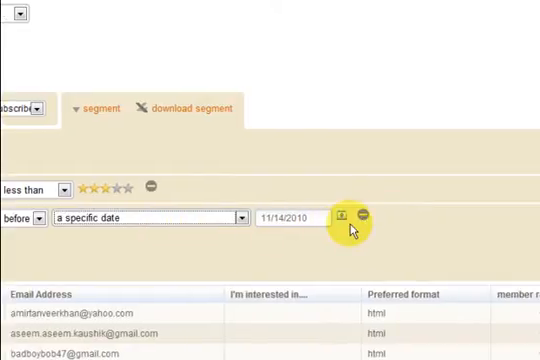
{"action": "left_click", "coordinate": [344, 216]}
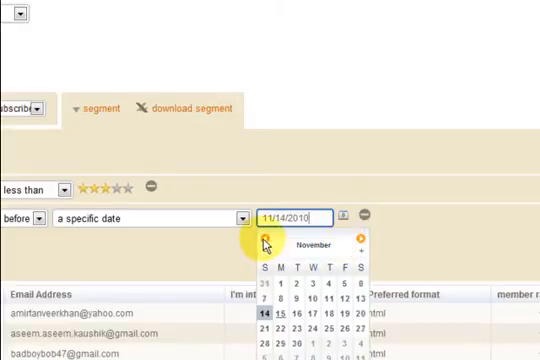
{"action": "left_click", "coordinate": [268, 248]}
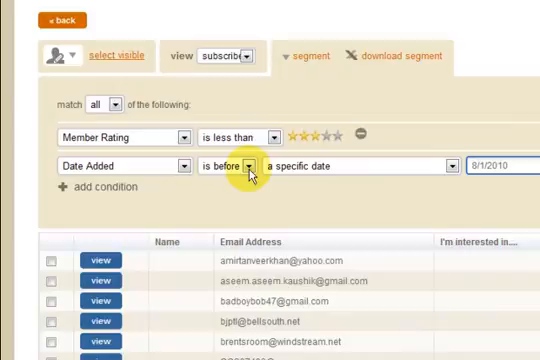
{"action": "mouse_move", "coordinate": [340, 180]}
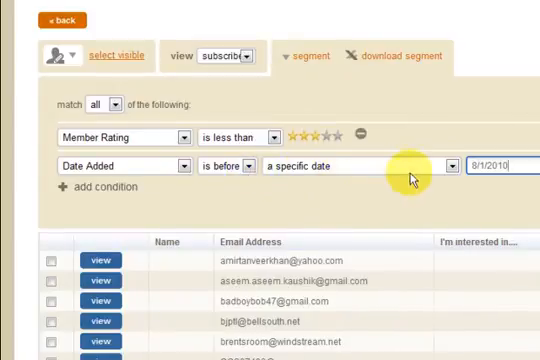
{"action": "mouse_move", "coordinate": [240, 138]}
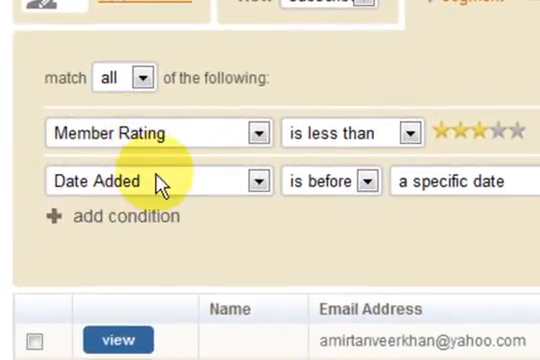
{"action": "mouse_move", "coordinate": [170, 156]}
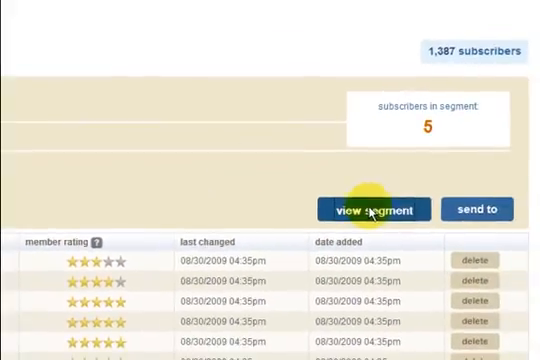
- View the segment to list the two subscribers matching both conditions
{"action": "left_click", "coordinate": [376, 208]}
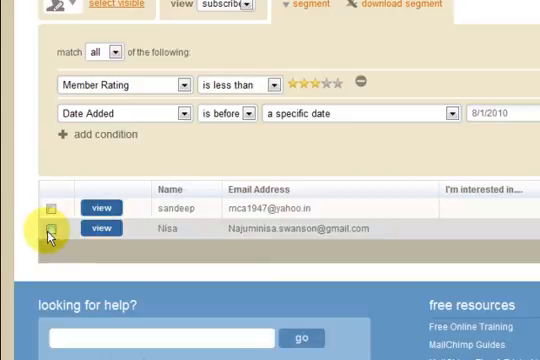
- Unsubscribe both checked segment members and confirm, leaving the segment with no matches
{"action": "scroll", "scroll_direction": "up", "scroll_amount": 3}
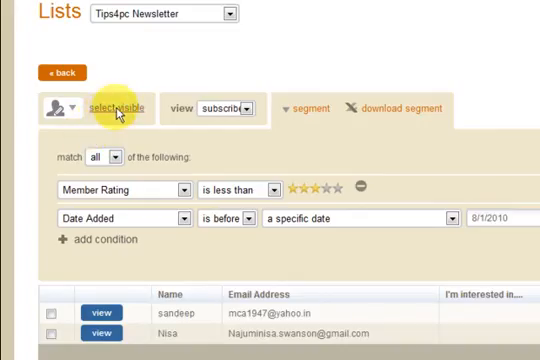
{"action": "scroll", "scroll_direction": "down", "scroll_amount": 3}
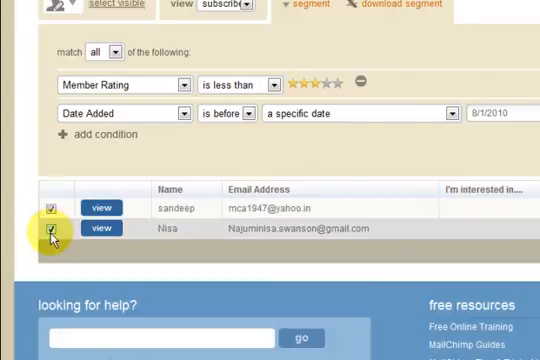
{"action": "scroll", "scroll_direction": "up", "scroll_amount": 3}
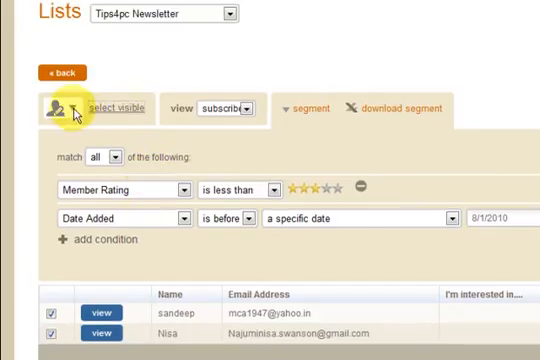
{"action": "left_click", "coordinate": [56, 108]}
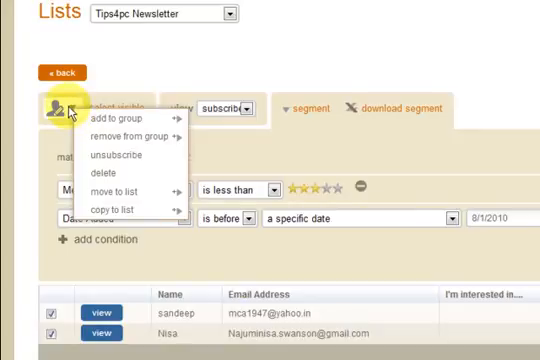
{"action": "mouse_move", "coordinate": [108, 176]}
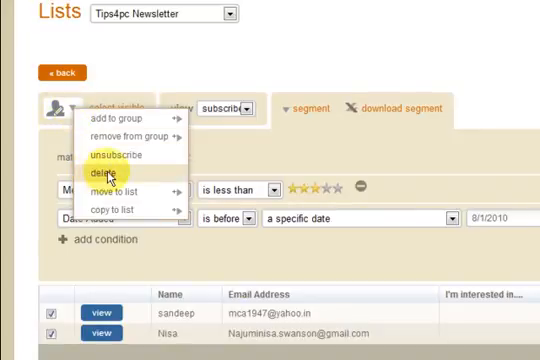
{"action": "mouse_move", "coordinate": [120, 156]}
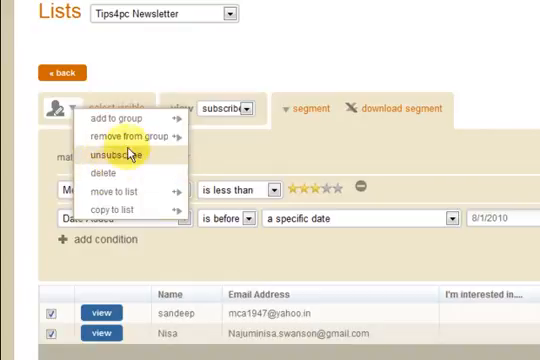
{"action": "left_click", "coordinate": [116, 156]}
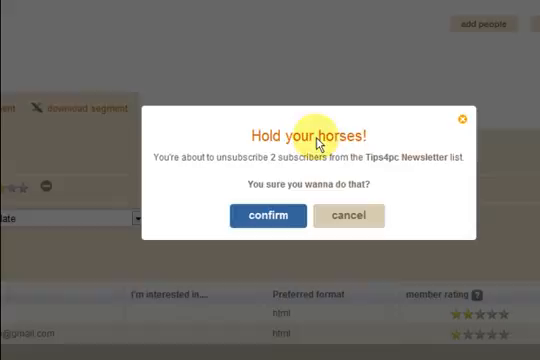
{"action": "mouse_move", "coordinate": [376, 204]}
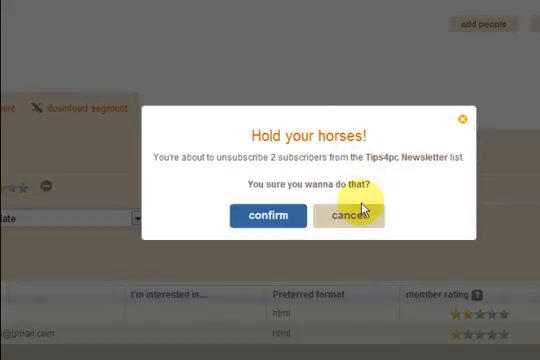
{"action": "left_click", "coordinate": [348, 216]}
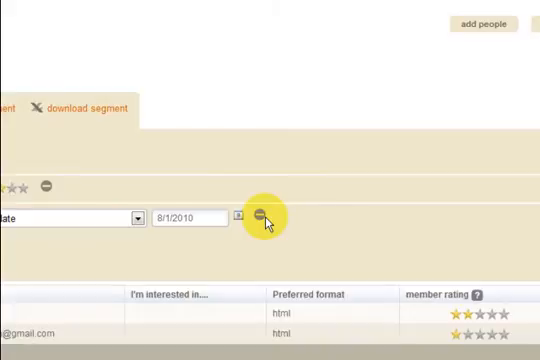
{"action": "left_click", "coordinate": [260, 216]}
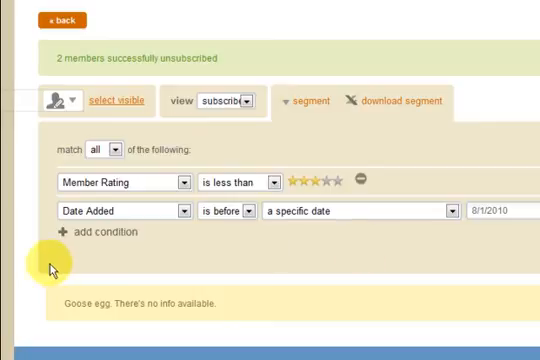
- Move the Date Added cutoff to September 2010 and view the one two-star subscriber matching
{"action": "scroll", "scroll_direction": "down", "scroll_amount": 3}
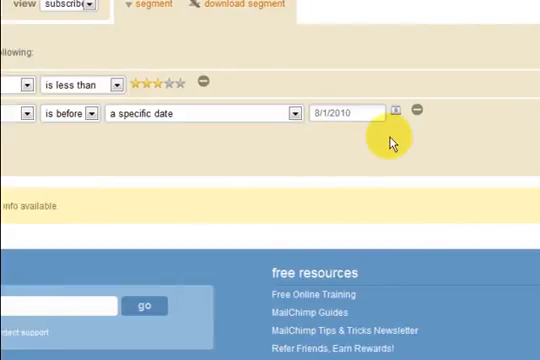
{"action": "left_click", "coordinate": [400, 112]}
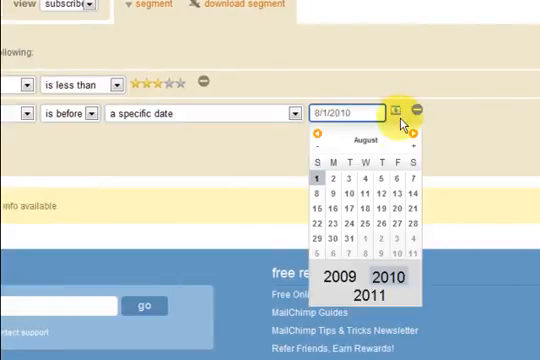
{"action": "left_click", "coordinate": [420, 136]}
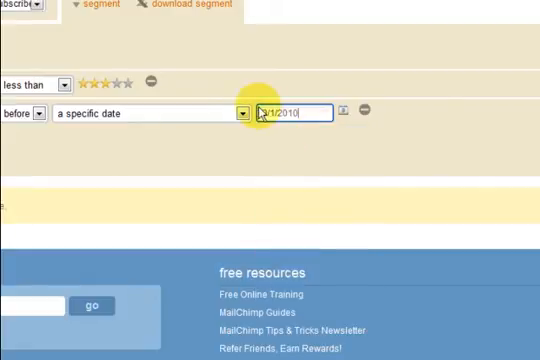
{"action": "mouse_move", "coordinate": [356, 136]}
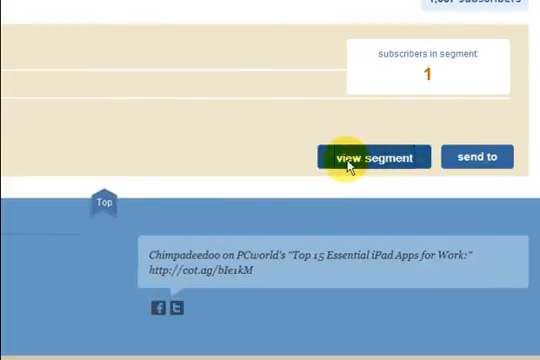
{"action": "left_click", "coordinate": [376, 156]}
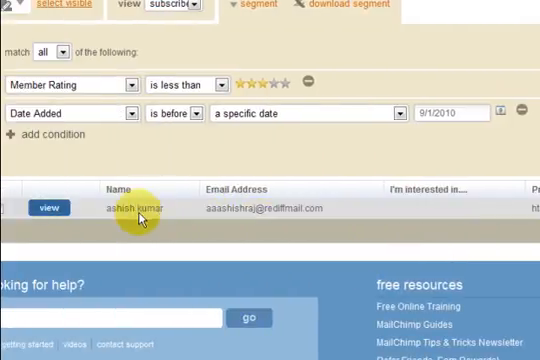
{"action": "mouse_move", "coordinate": [400, 218]}
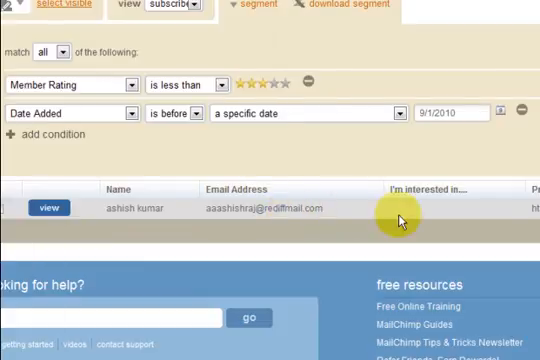
- Bring up the help explaining how member ratings are determined
{"action": "scroll", "scroll_direction": "right", "scroll_amount": 3}
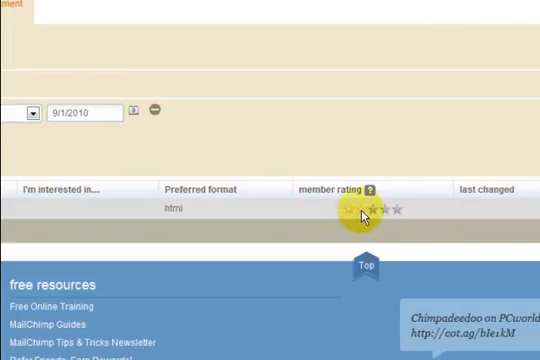
{"action": "right_click", "coordinate": [372, 188]}
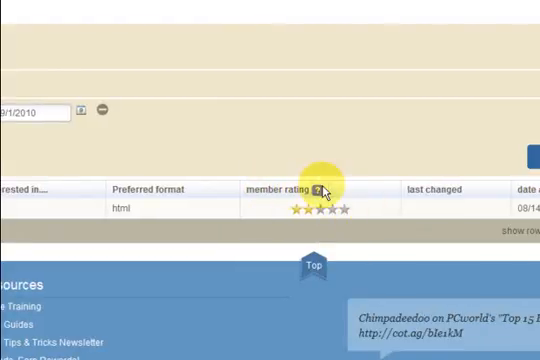
{"action": "left_click", "coordinate": [390, 86]}
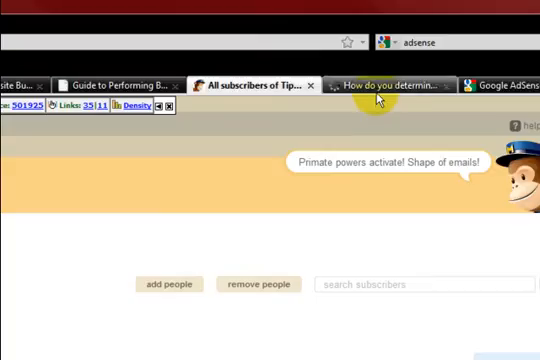
{"action": "left_click", "coordinate": [390, 84]}
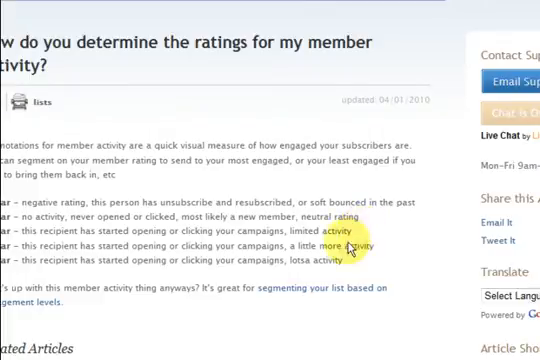
{"action": "scroll", "scroll_direction": "down", "scroll_amount": 3}
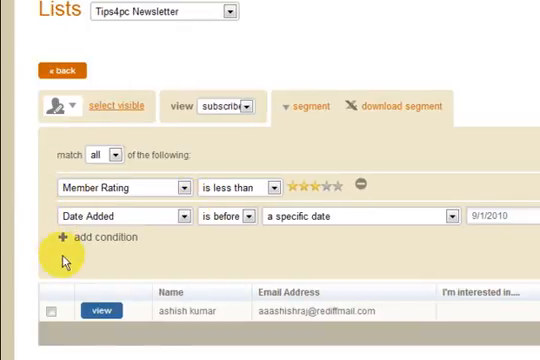
{"action": "mouse_move", "coordinate": [146, 248]}
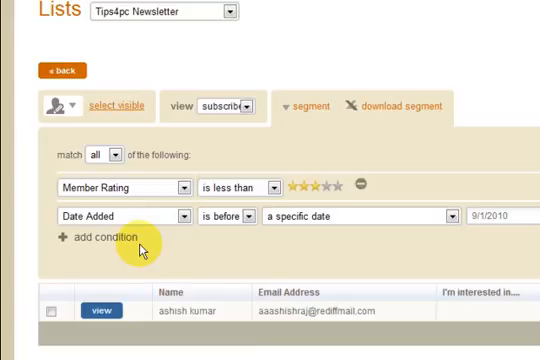
- Delete the lone low-rated subscriber from the list and confirm in the Are you sure dialog
{"action": "scroll", "scroll_direction": "down", "scroll_amount": 3}
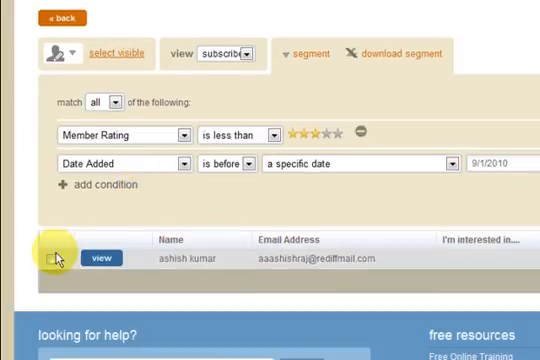
{"action": "left_click", "coordinate": [52, 258]}
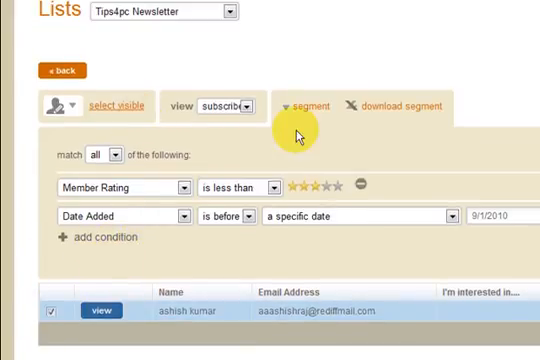
{"action": "scroll", "scroll_direction": "down", "scroll_amount": 3}
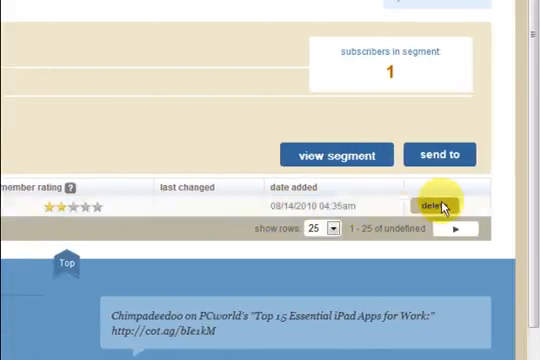
{"action": "left_click", "coordinate": [434, 204]}
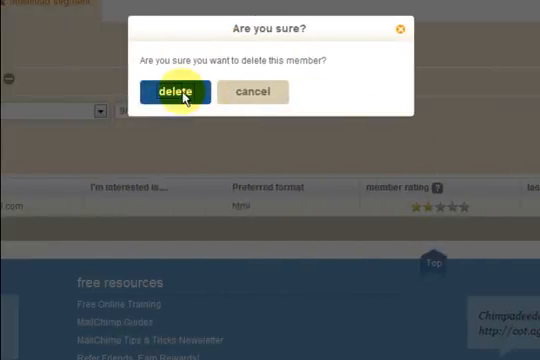
{"action": "left_click", "coordinate": [176, 92]}
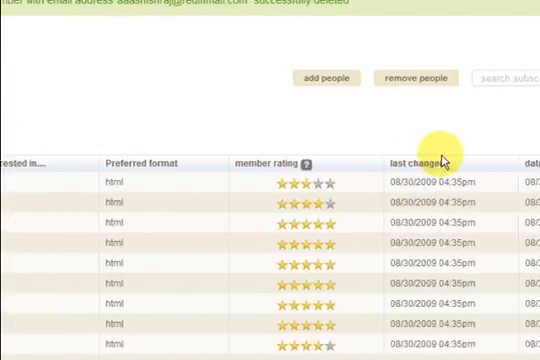
{"action": "scroll", "scroll_direction": "down", "scroll_amount": 3}
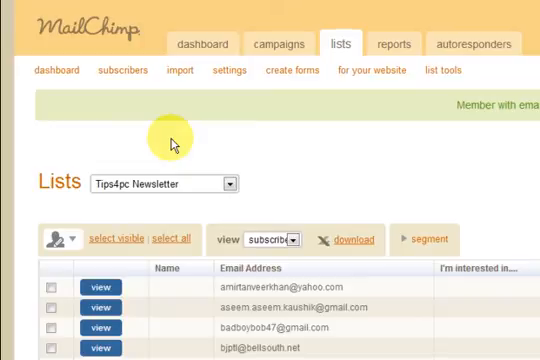
{"action": "mouse_move", "coordinate": [312, 156]}
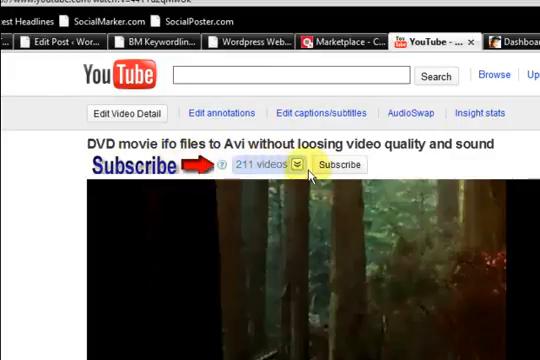
{"action": "mouse_move", "coordinate": [348, 166]}
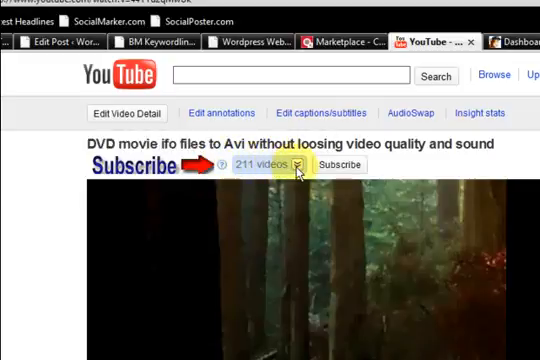
- Expand the channel's list of 211 videos and page back and forth through the thumbnails
{"action": "left_click", "coordinate": [300, 164]}
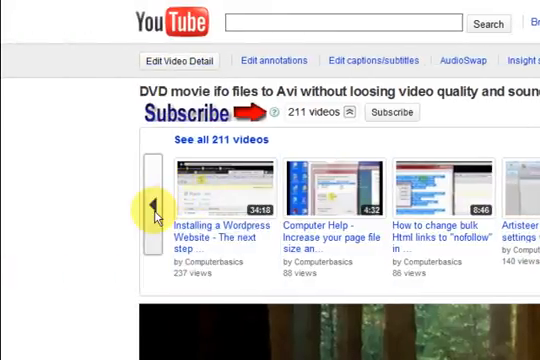
{"action": "left_click", "coordinate": [148, 210]}
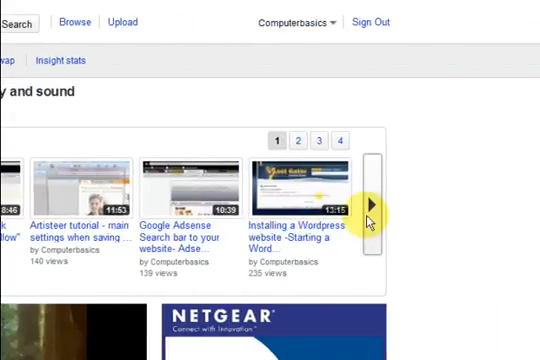
{"action": "left_click", "coordinate": [374, 206]}
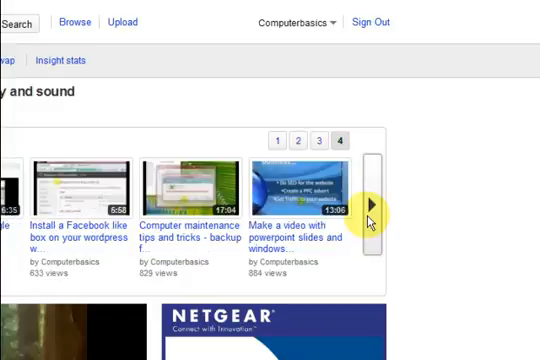
{"action": "left_click", "coordinate": [374, 204]}
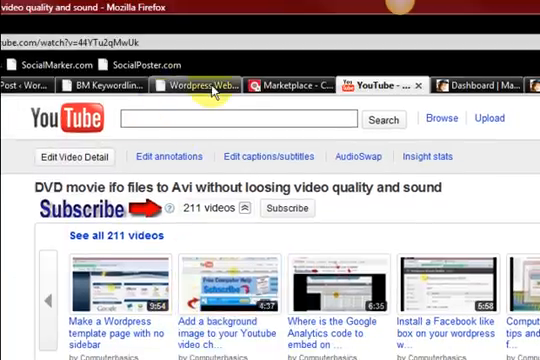
- Switch to the WordPress blog tab and show its Email Address / First Name sign-up form
{"action": "left_click", "coordinate": [196, 84]}
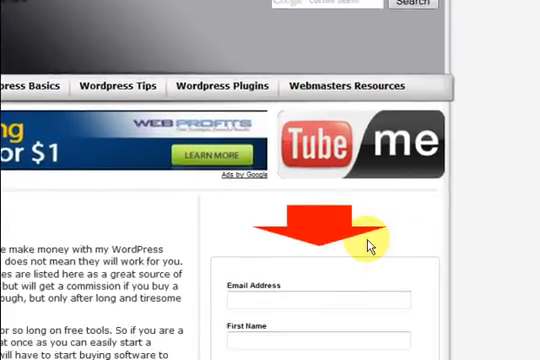
{"action": "scroll", "scroll_direction": "down", "scroll_amount": 3}
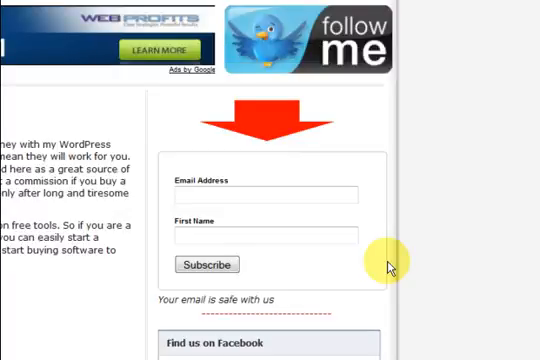
{"action": "mouse_move", "coordinate": [278, 260]}
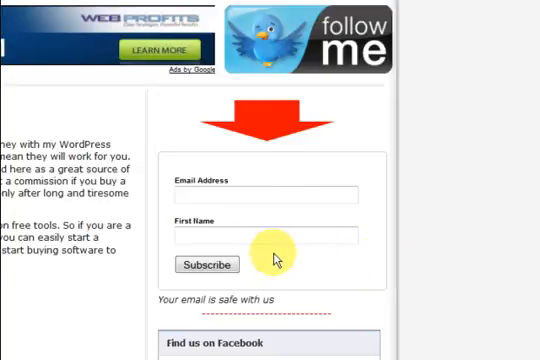